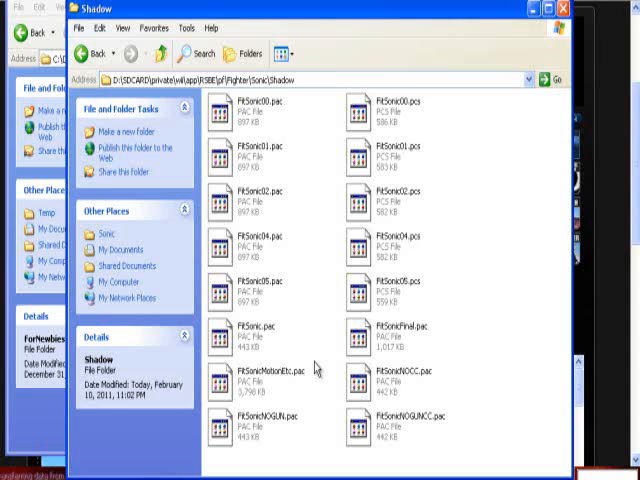
pyautogui.moveTo(408, 400)
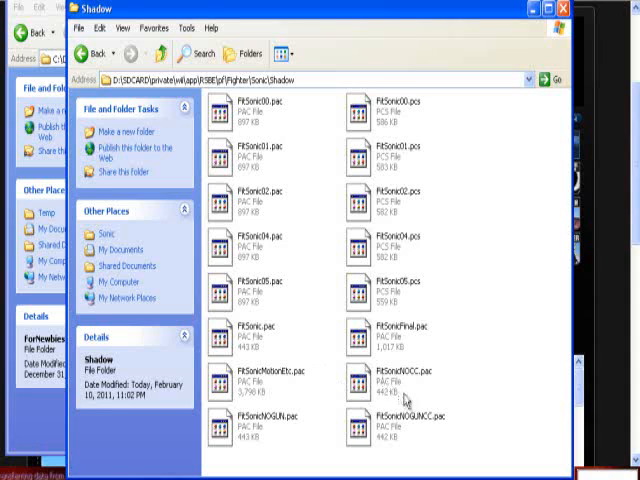
# - Rename FitSonic.pac to 'FitSonic_gun and cc.pac' and start renaming FitSonicNOGUN.pac
pyautogui.click(400, 385)
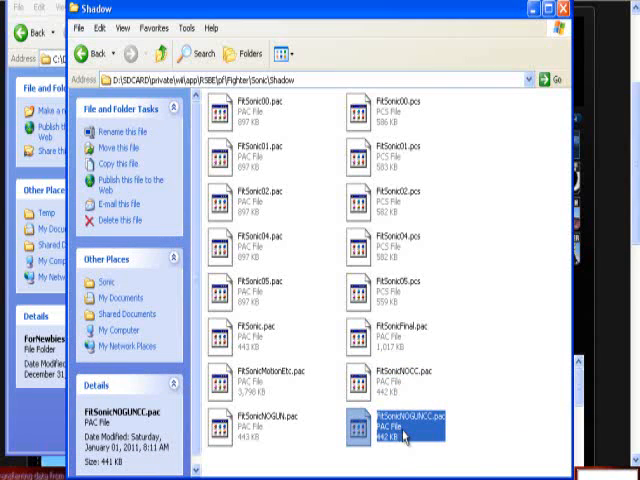
pyautogui.click(248, 428)
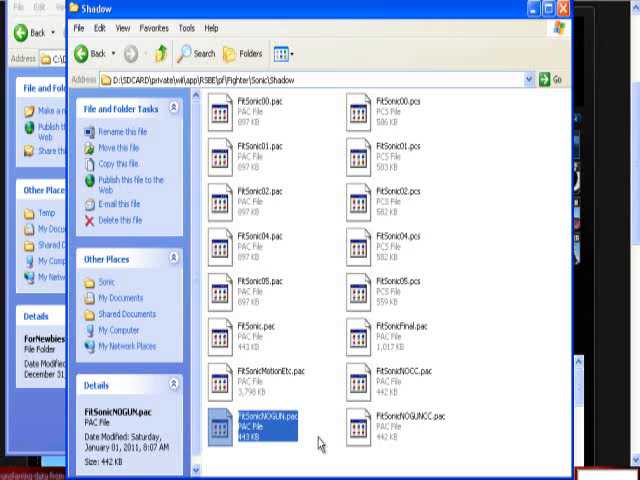
pyautogui.click(248, 340)
pyautogui.write('_gun and cc')
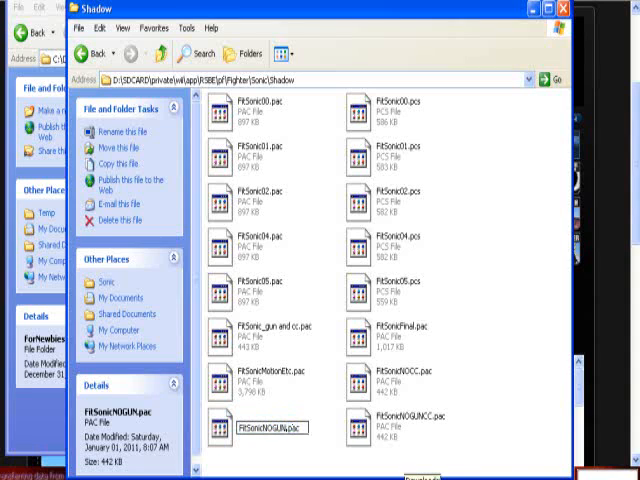
# - Confirm FitSonic.pac as the new name of the former FitSonicNOGUN.pac moveset
pyautogui.click(255, 427)
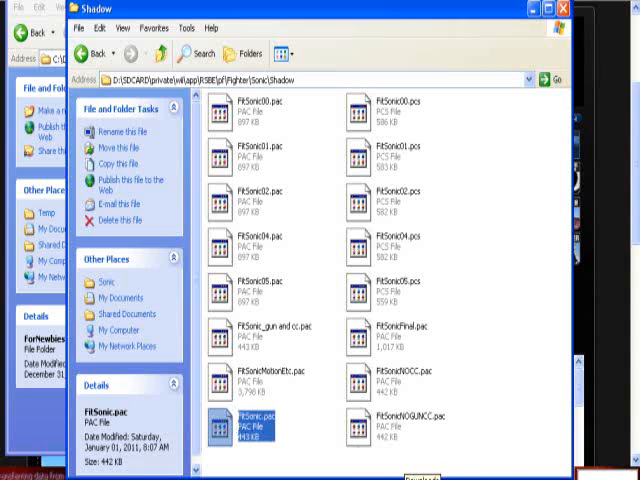
pyautogui.moveTo(333, 437)
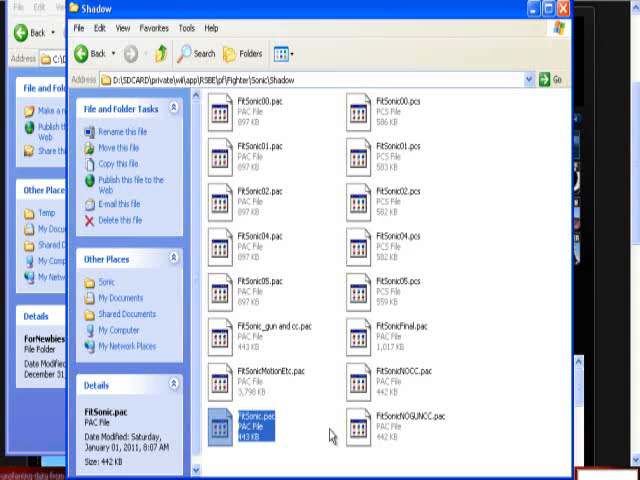
pyautogui.moveTo(433, 398)
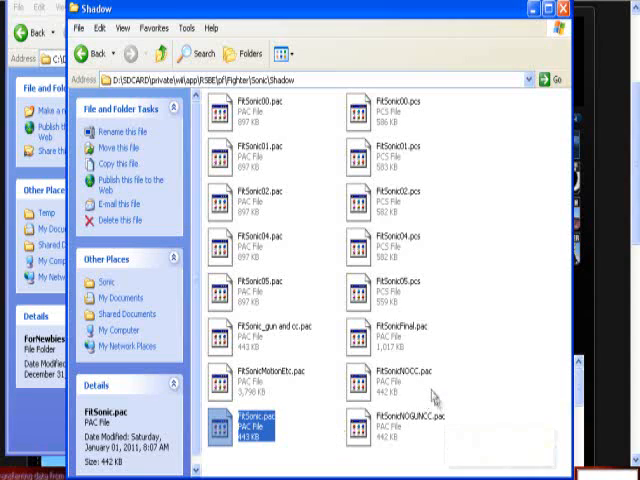
pyautogui.moveTo(315, 455)
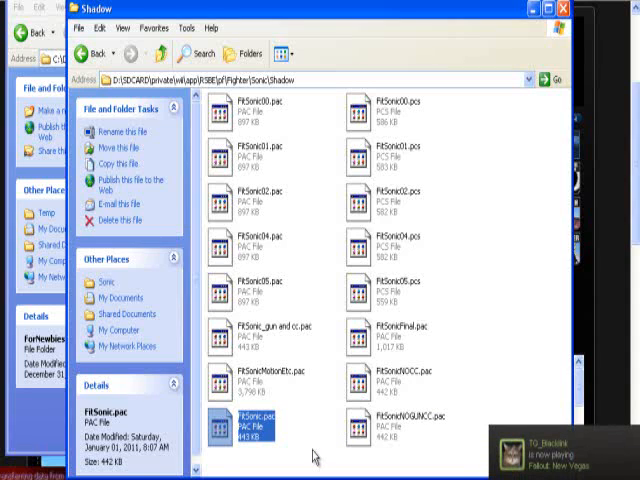
pyautogui.moveTo(410, 443)
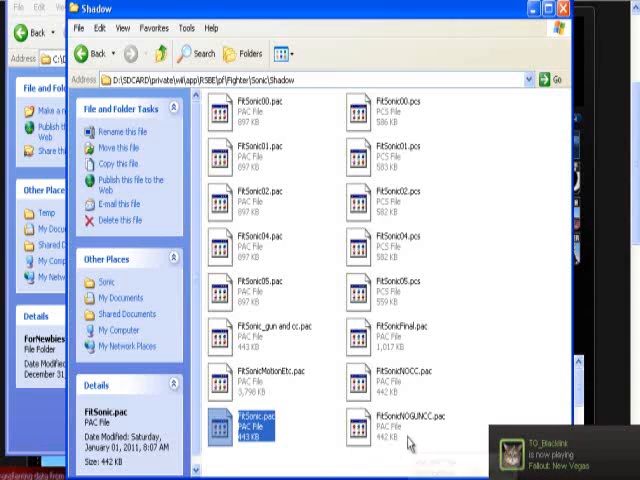
pyautogui.moveTo(400, 435)
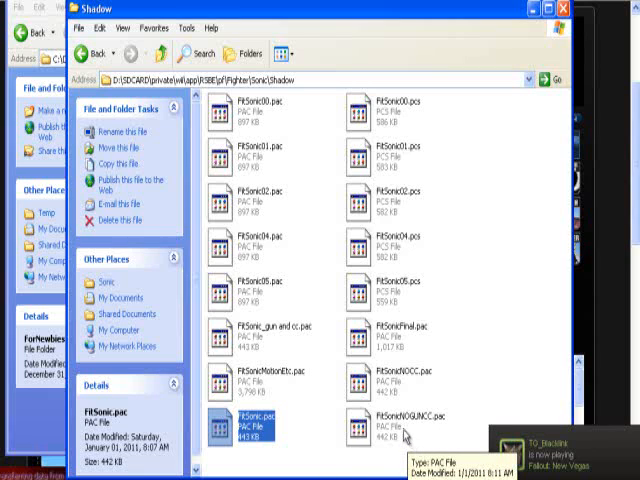
pyautogui.moveTo(310, 453)
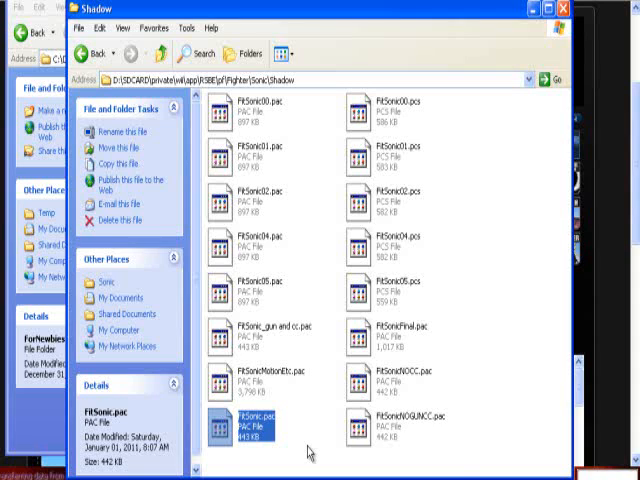
pyautogui.moveTo(295, 247)
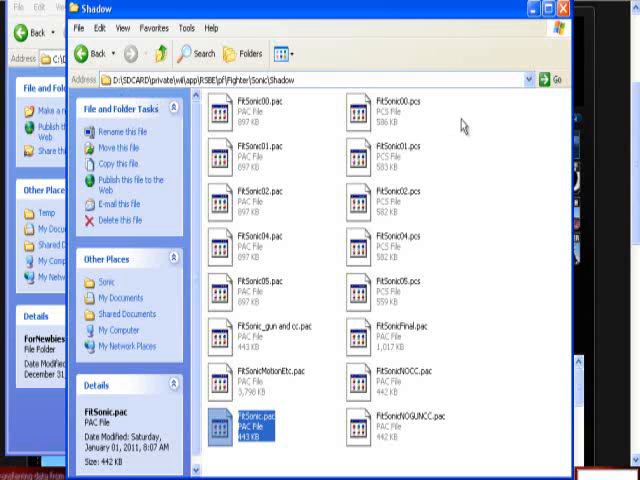
pyautogui.moveTo(355, 320)
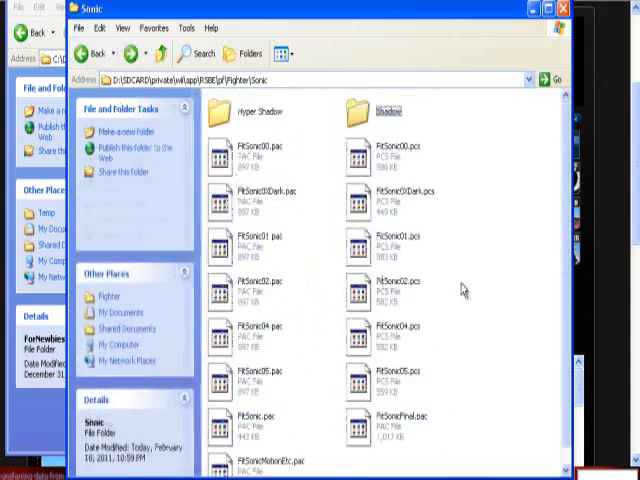
# - Enter the Hyper Shadow folder showing FitSonic.pac, FitSonicFinal.pac and FitSonicMotionEtc.pac
pyautogui.press('ctrl+a')
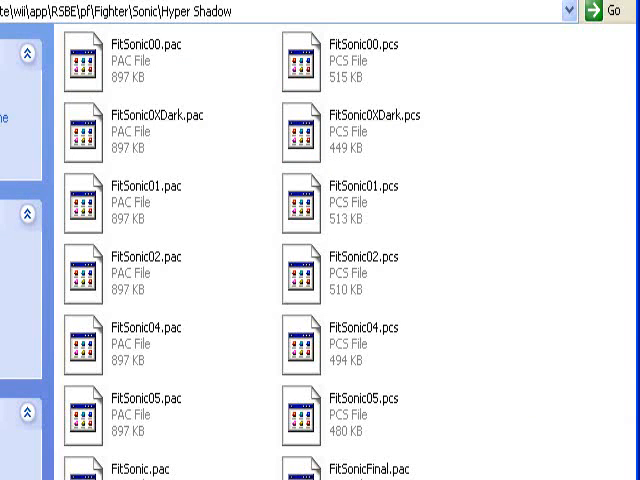
pyautogui.moveTo(565, 140)
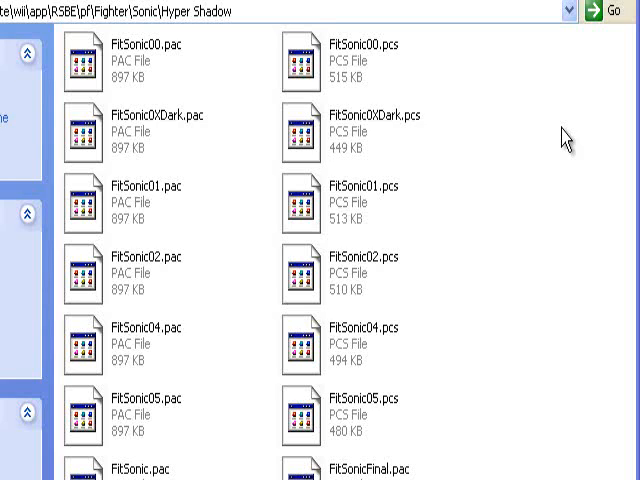
pyautogui.moveTo(528, 272)
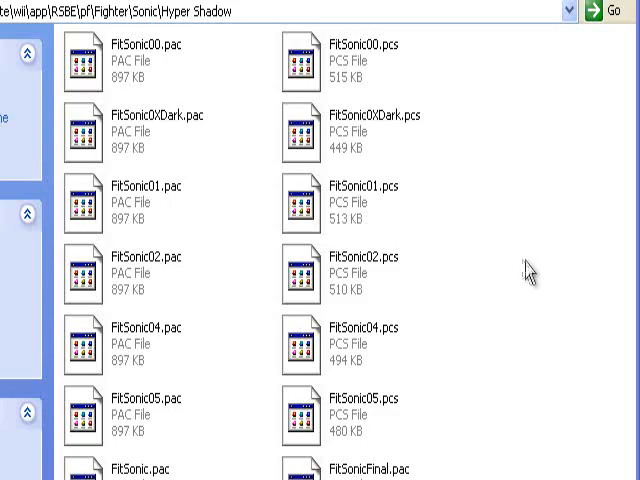
pyautogui.click(548, 9)
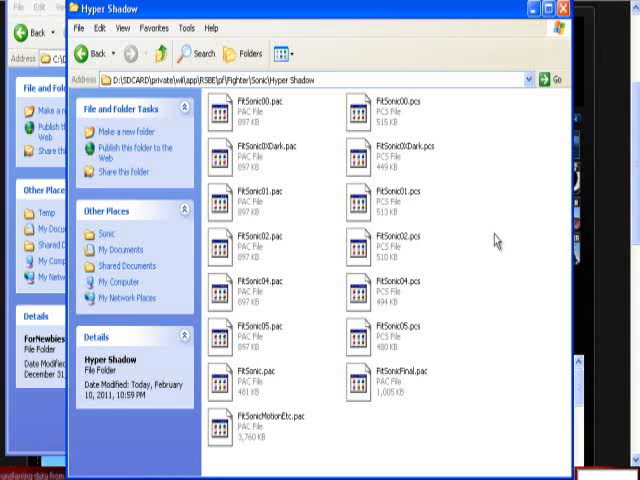
pyautogui.moveTo(482, 240)
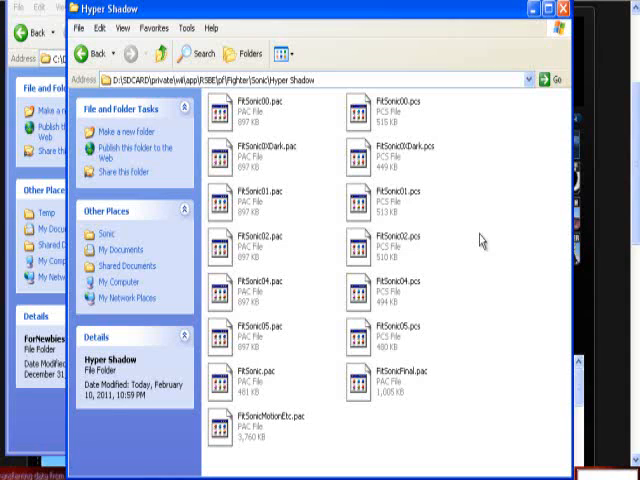
pyautogui.moveTo(435, 192)
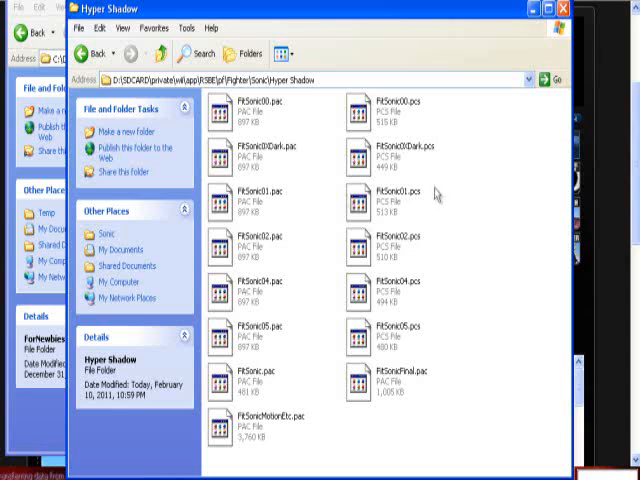
pyautogui.moveTo(262, 168)
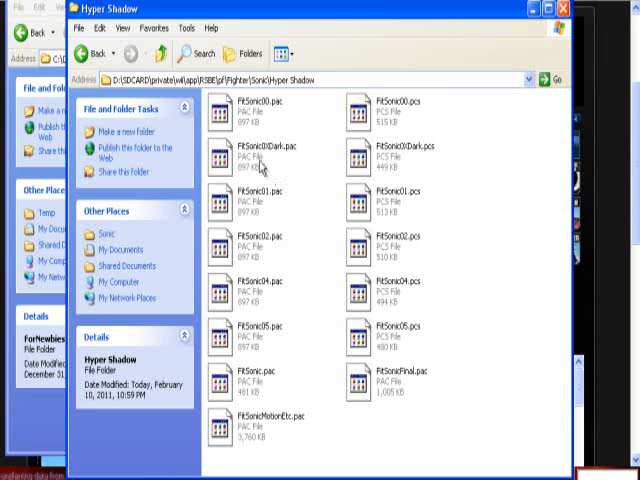
pyautogui.moveTo(400, 230)
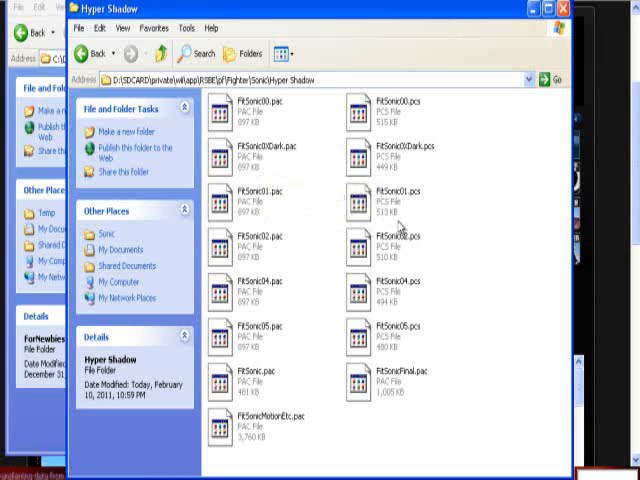
pyautogui.moveTo(480, 168)
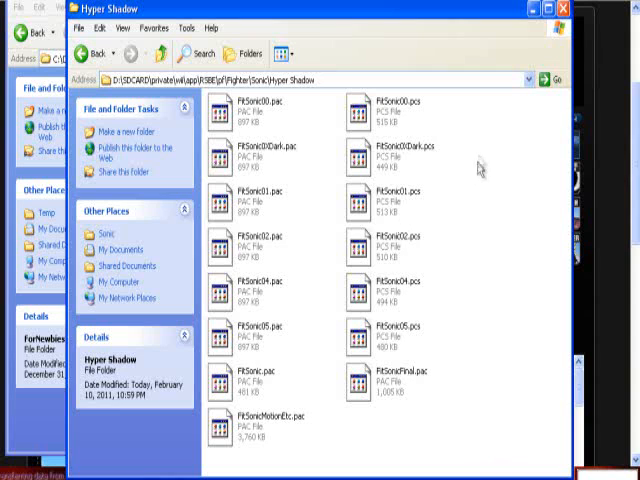
pyautogui.moveTo(278, 183)
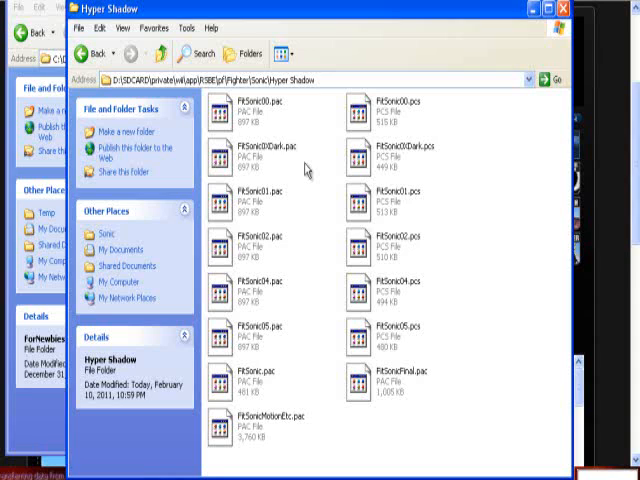
pyautogui.moveTo(470, 160)
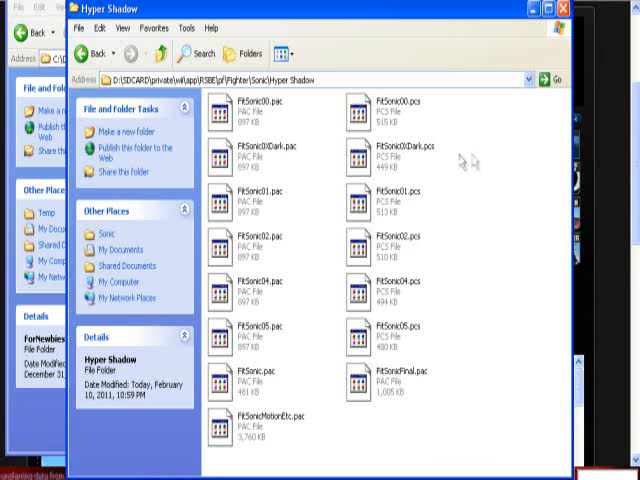
pyautogui.moveTo(477, 168)
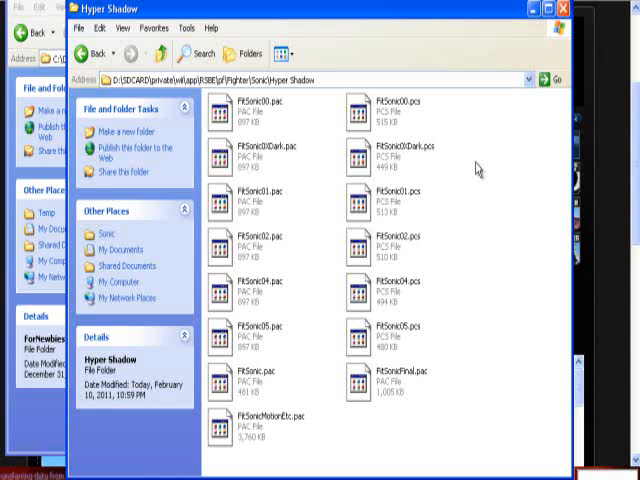
pyautogui.moveTo(470, 172)
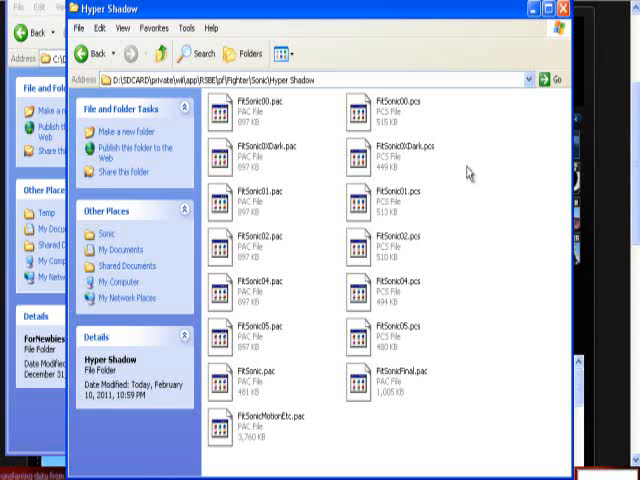
pyautogui.moveTo(287, 193)
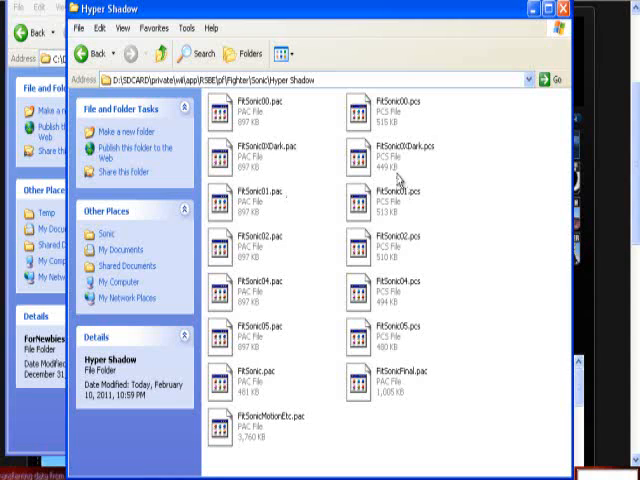
pyautogui.moveTo(474, 354)
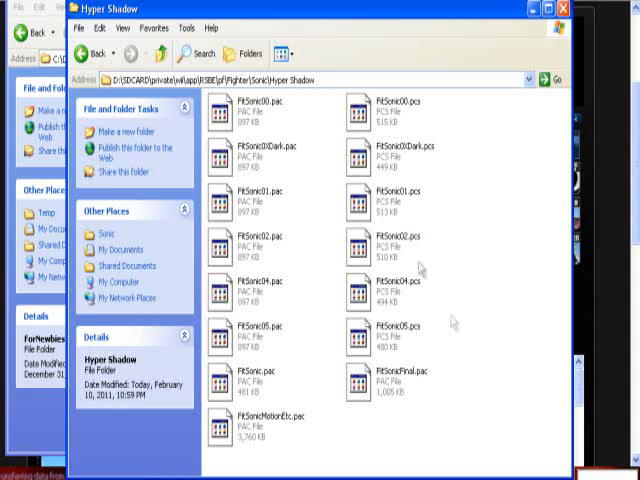
pyautogui.moveTo(490, 225)
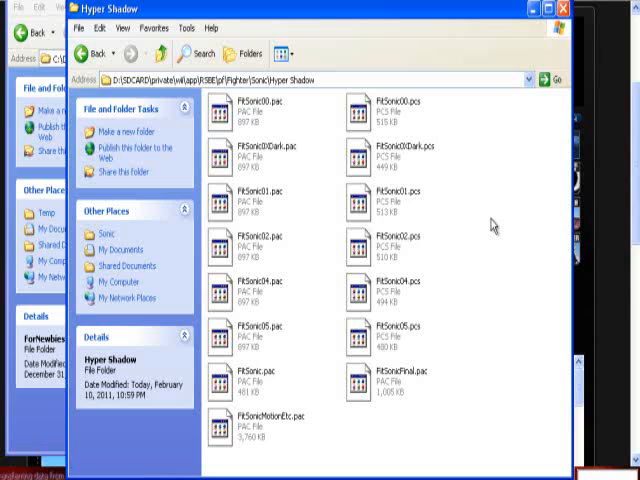
pyautogui.moveTo(492, 322)
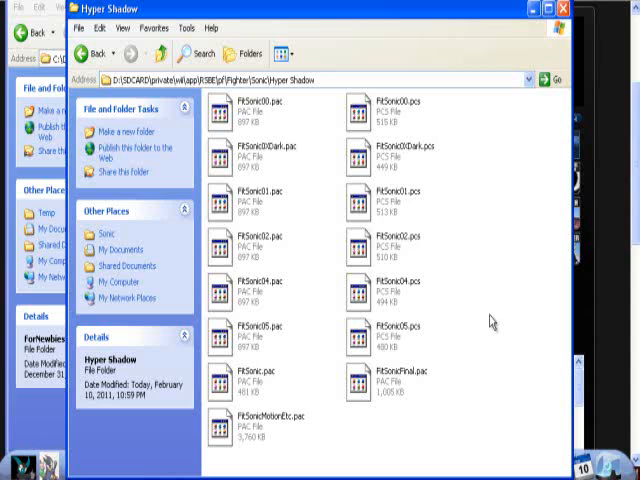
pyautogui.moveTo(488, 320)
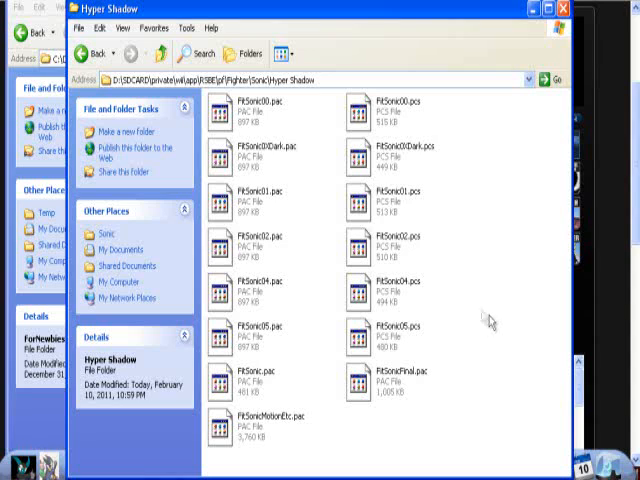
pyautogui.moveTo(473, 310)
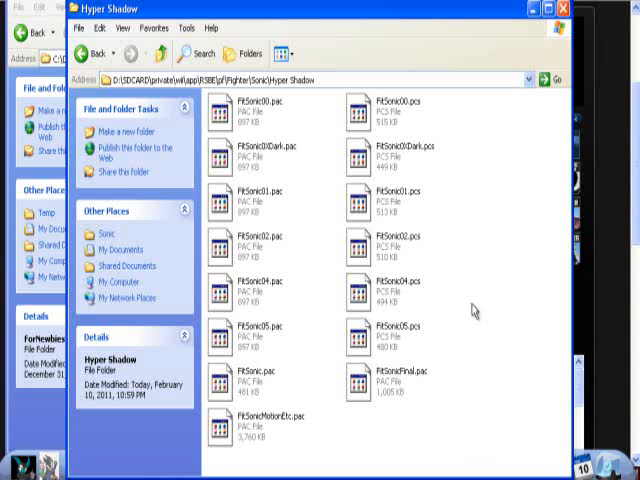
pyautogui.moveTo(280, 252)
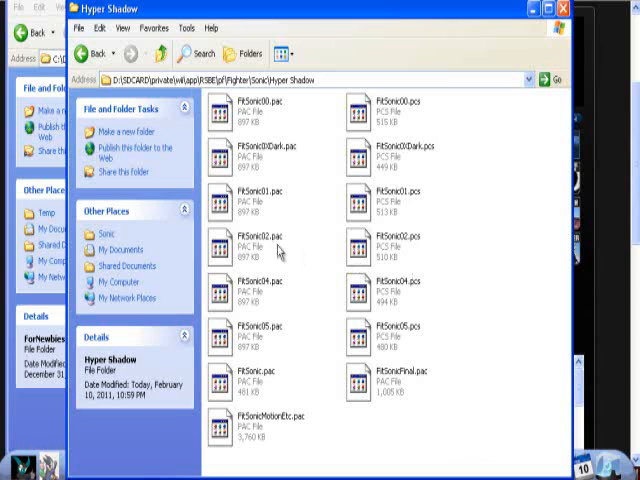
# - Rename FitSonic02.pac and FitSonic02.pcs to FitSonic02_yellow to set the yellow costume aside
pyautogui.click(250, 245)
pyautogui.write('_yello')
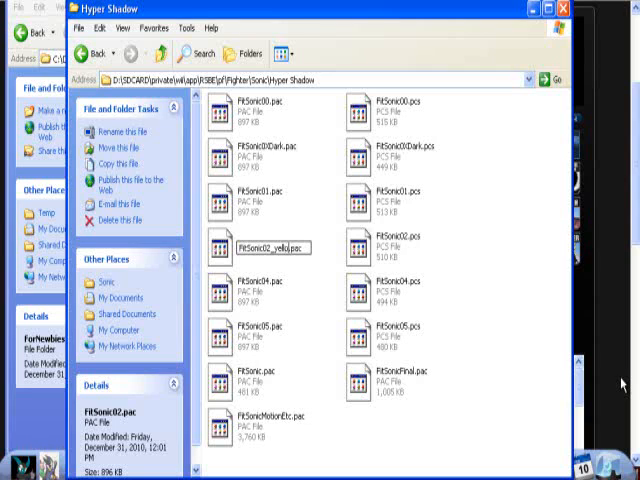
pyautogui.click(388, 245)
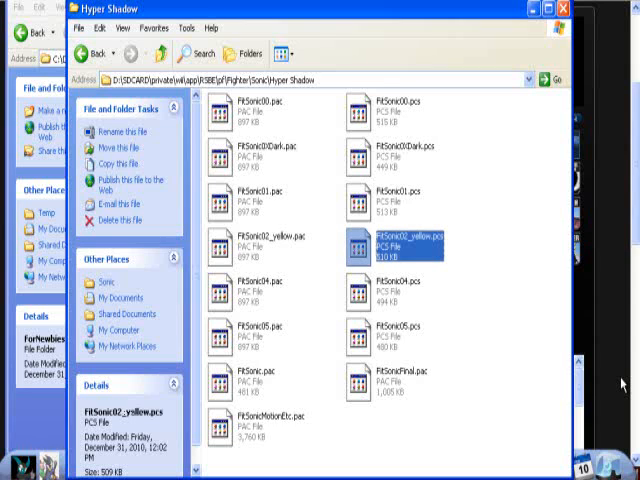
pyautogui.click(255, 240)
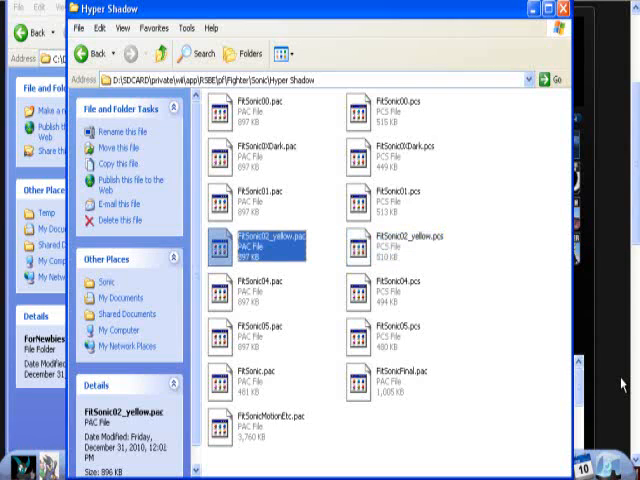
pyautogui.click(245, 155)
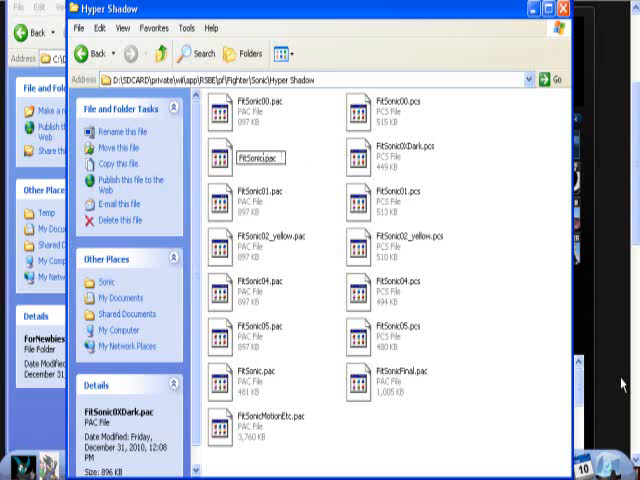
# - Name the FitSonic0XDark pac and pcs files FitSonic02, then verify the FitSonic01 files
pyautogui.click(397, 157)
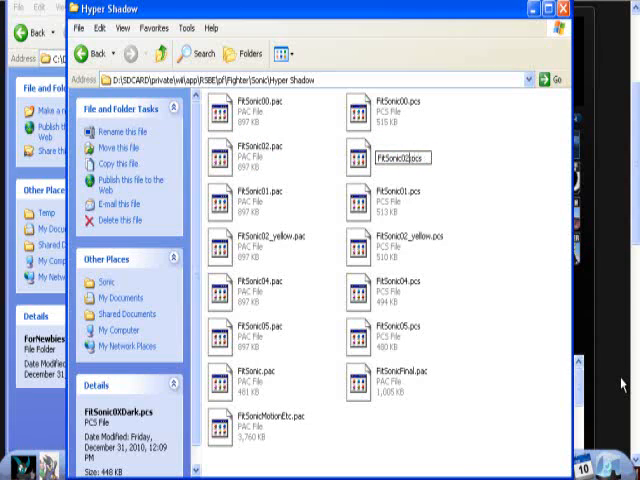
pyautogui.click(390, 157)
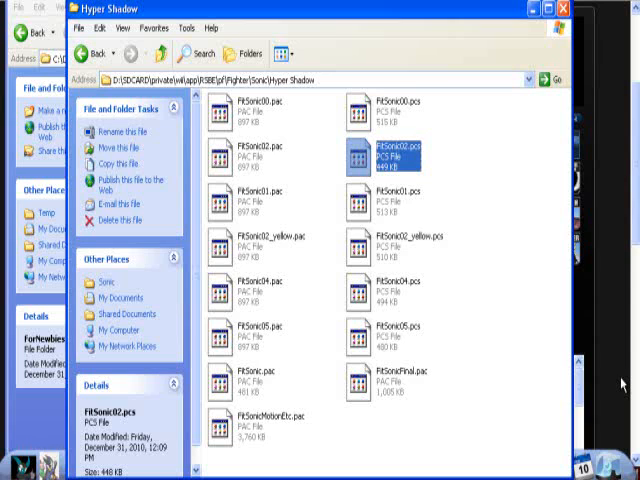
pyautogui.click(245, 190)
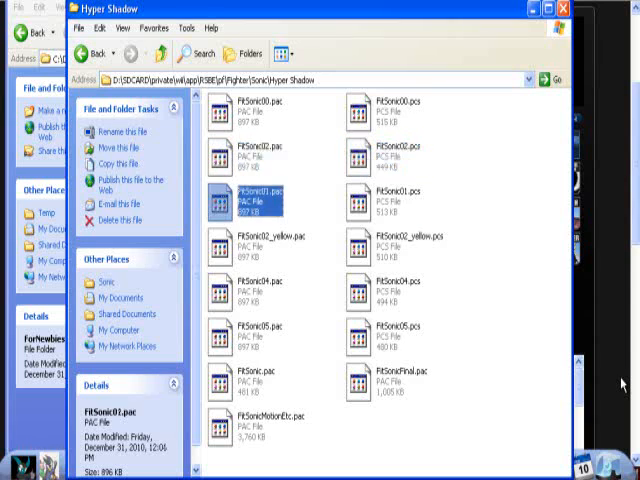
pyautogui.click(250, 290)
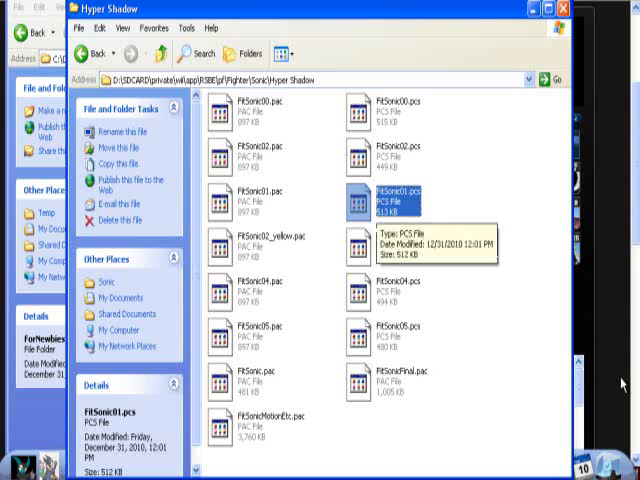
pyautogui.moveTo(515, 398)
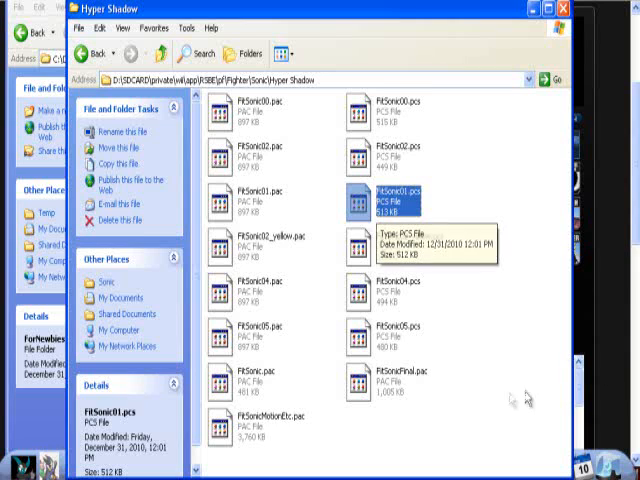
pyautogui.click(455, 320)
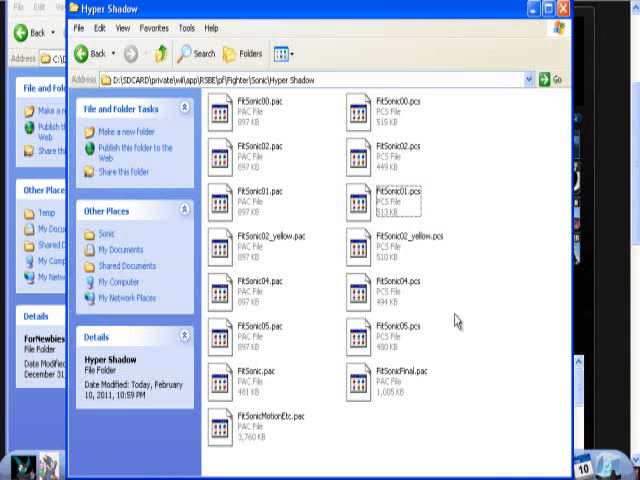